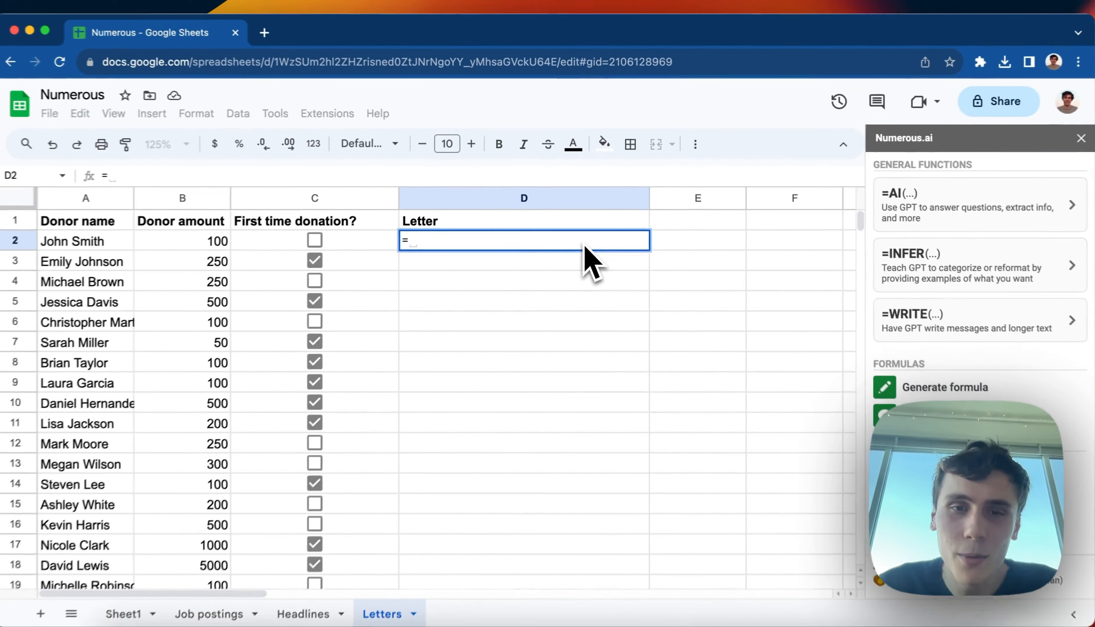
Step: Enter the =AI thank-you letter formula in D2 referencing John Smith's name, amount and first-time status
{"action": "key", "text": "Enter"}
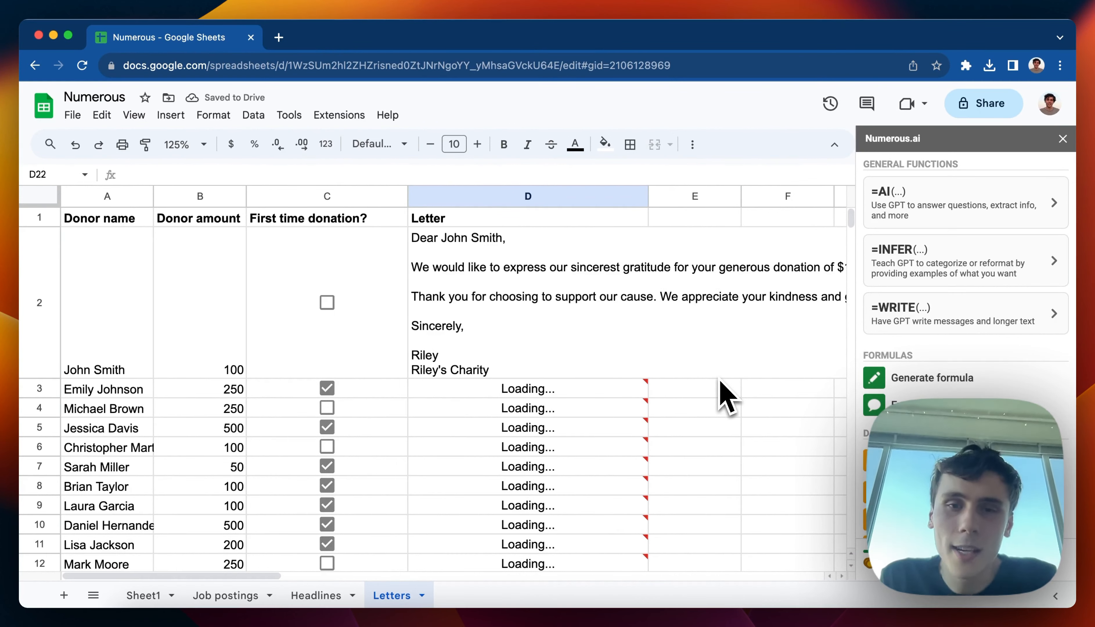